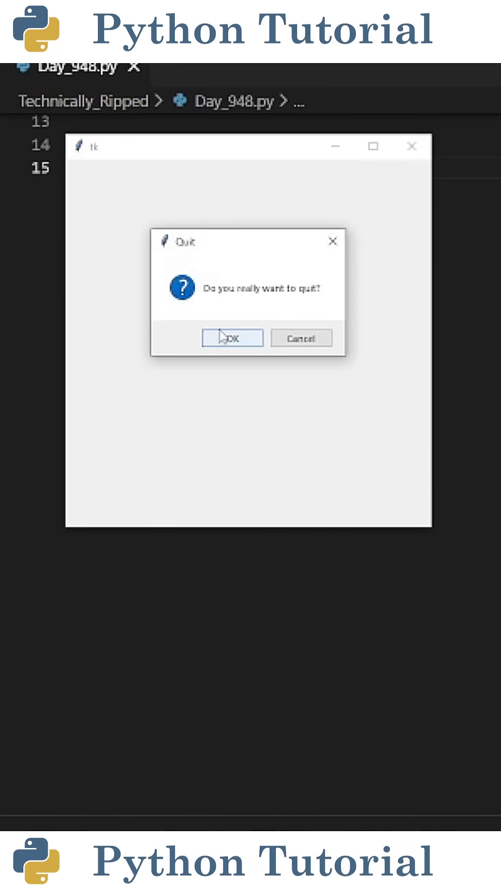
- Confirm OK on the quit messagebox to close the demo Tkinter window
{"action": "left_click", "coordinate": [233, 338]}
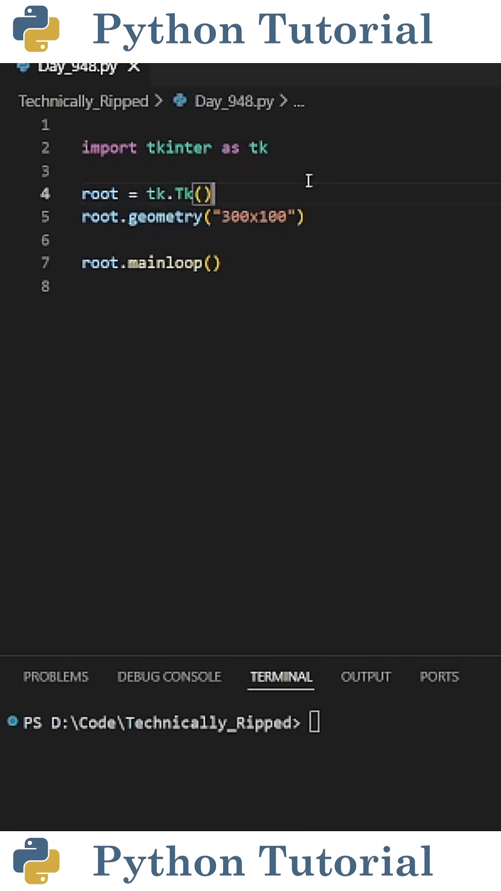
- Add the messagebox import and an on_closing askokcancel handler bound to WM_DELETE_WINDOW
{"action": "type", "text": "from tkinter import messagebox"}
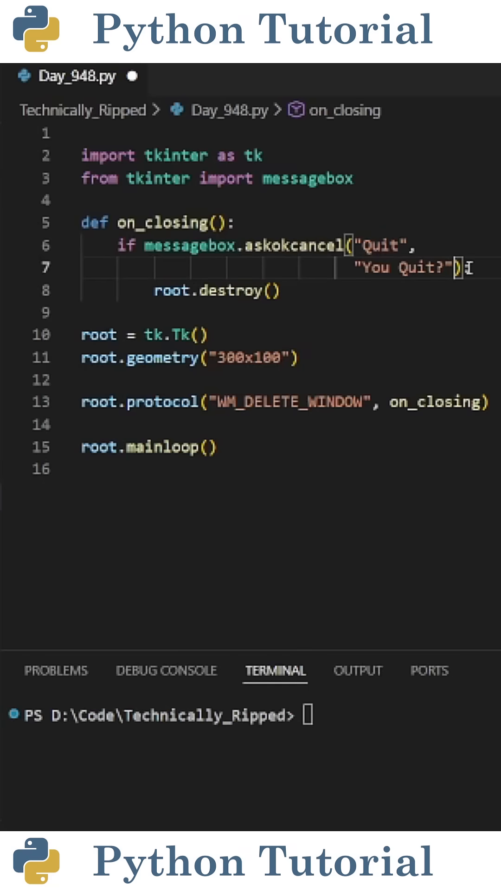
- Save Day_948.py and run python day_948.py in the terminal to launch the tk window
{"action": "double_click", "coordinate": [404, 267]}
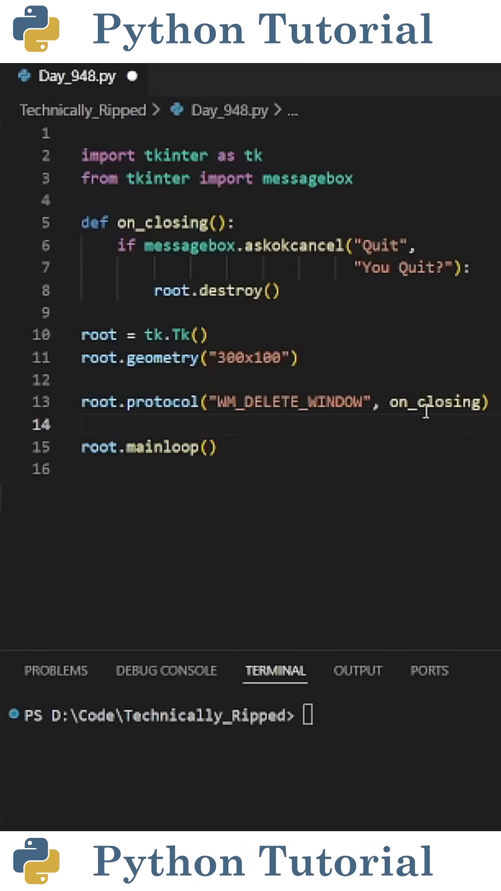
{"action": "left_click", "coordinate": [83, 425]}
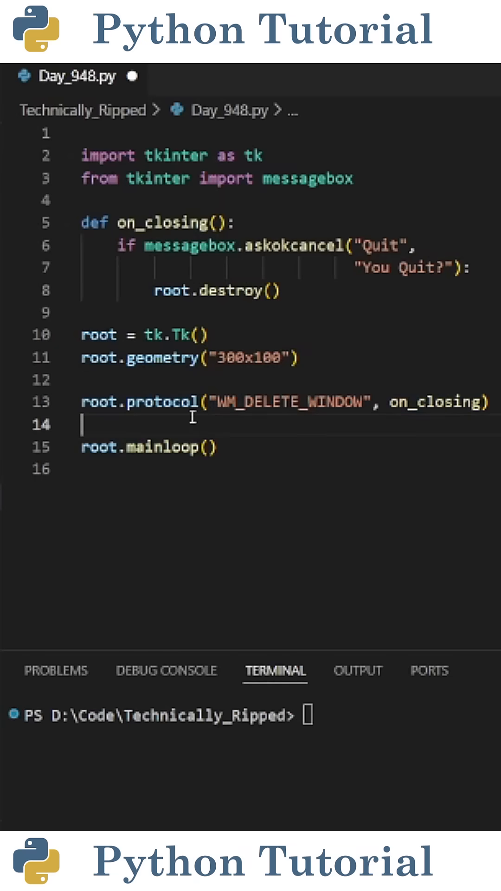
{"action": "double_click", "coordinate": [268, 402]}
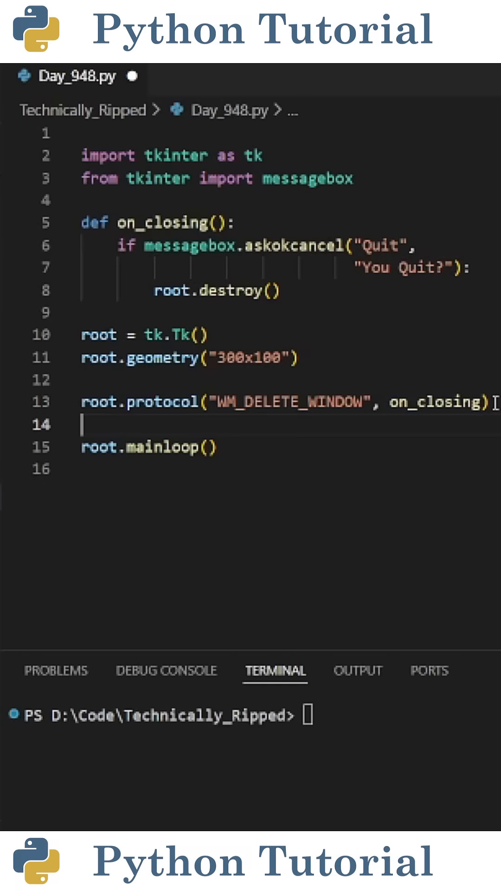
{"action": "double_click", "coordinate": [437, 402]}
{"action": "type", "text": "python day_948.py"}
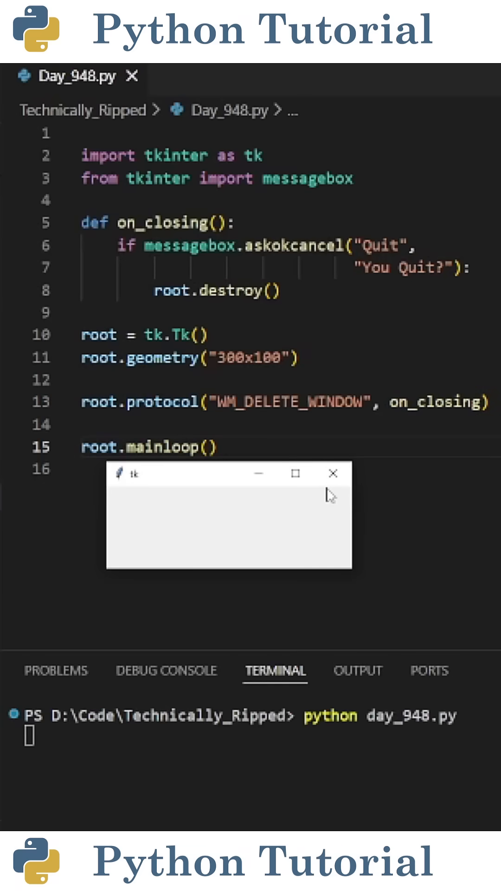
- Close the tk window, Cancel the quit prompt to keep it, then close again and OK to exit
{"action": "left_click", "coordinate": [333, 472]}
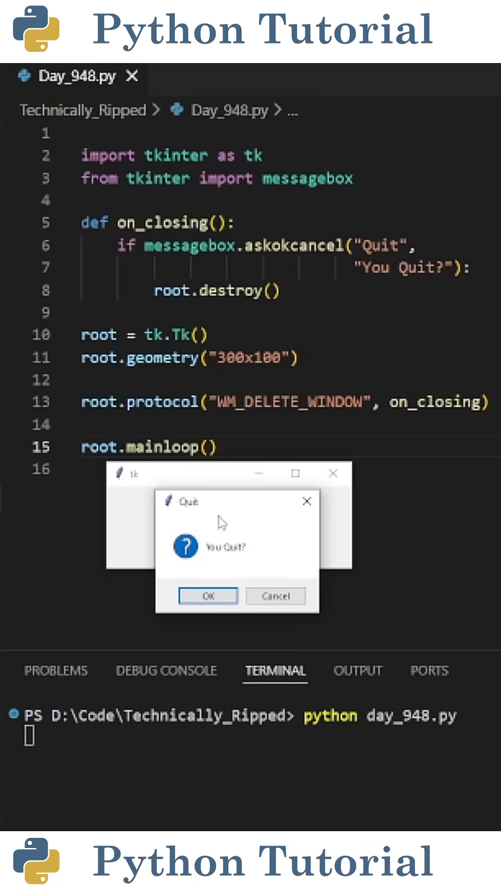
{"action": "mouse_move", "coordinate": [276, 596]}
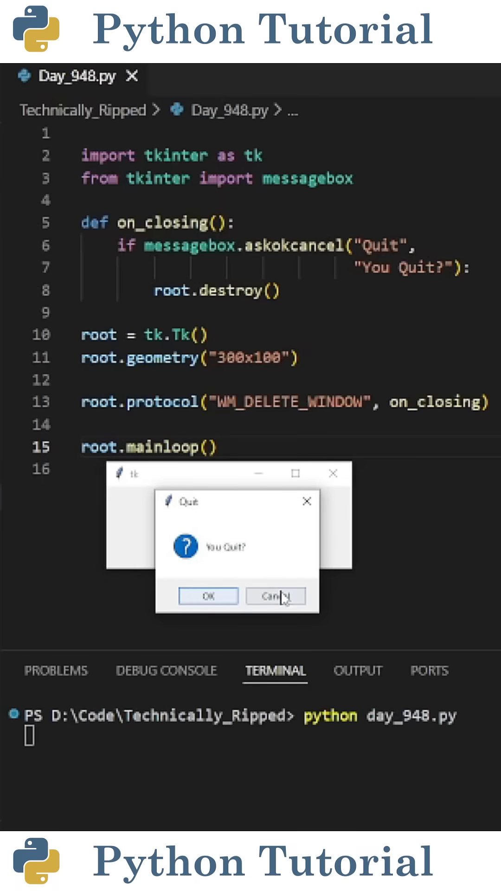
{"action": "left_click", "coordinate": [274, 595]}
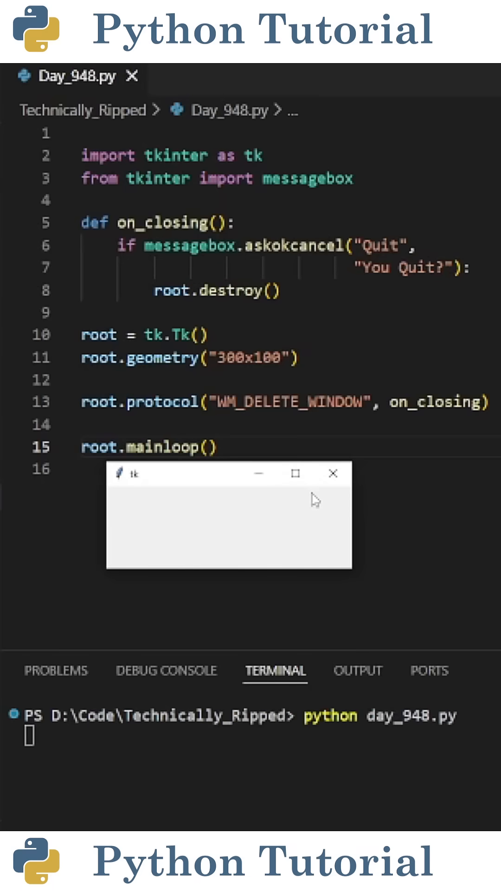
{"action": "left_click", "coordinate": [333, 472]}
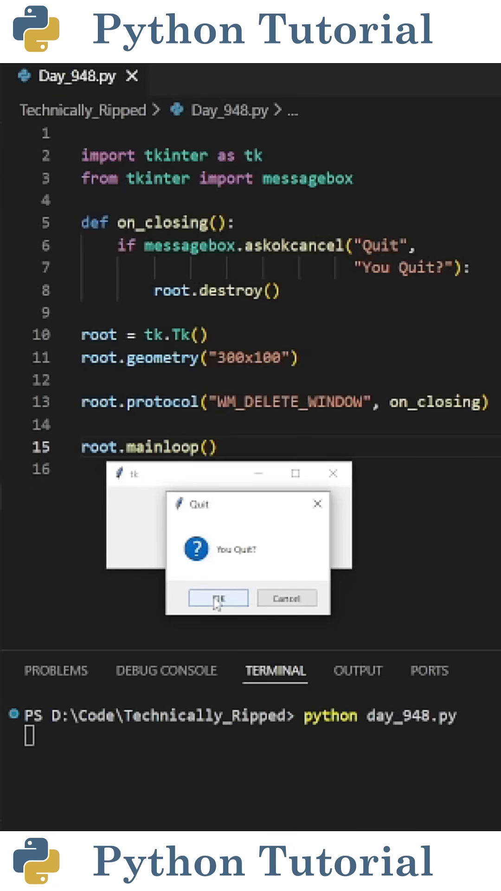
{"action": "left_click", "coordinate": [218, 597]}
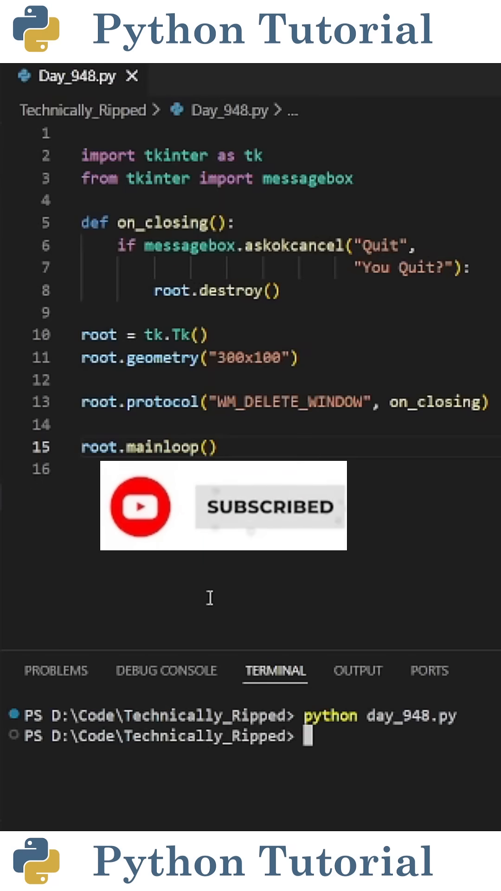